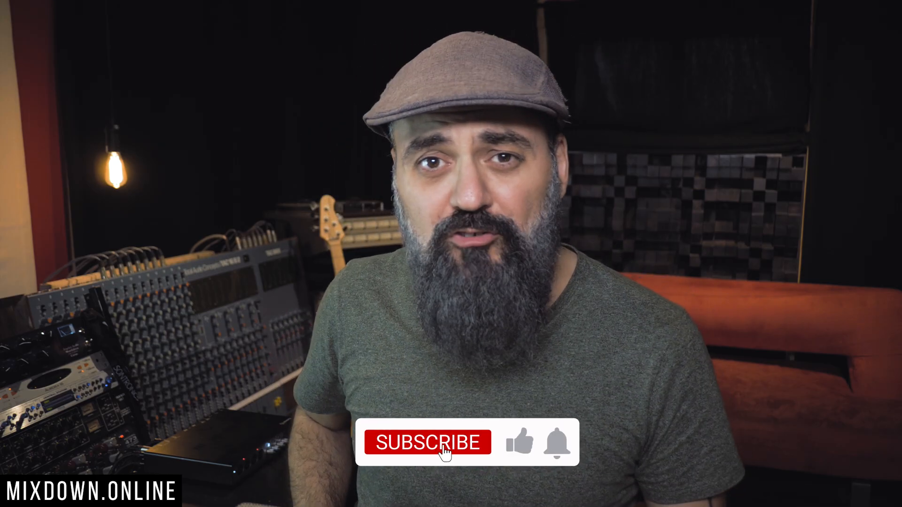
{"action": "left_click", "coordinate": [441, 449]}
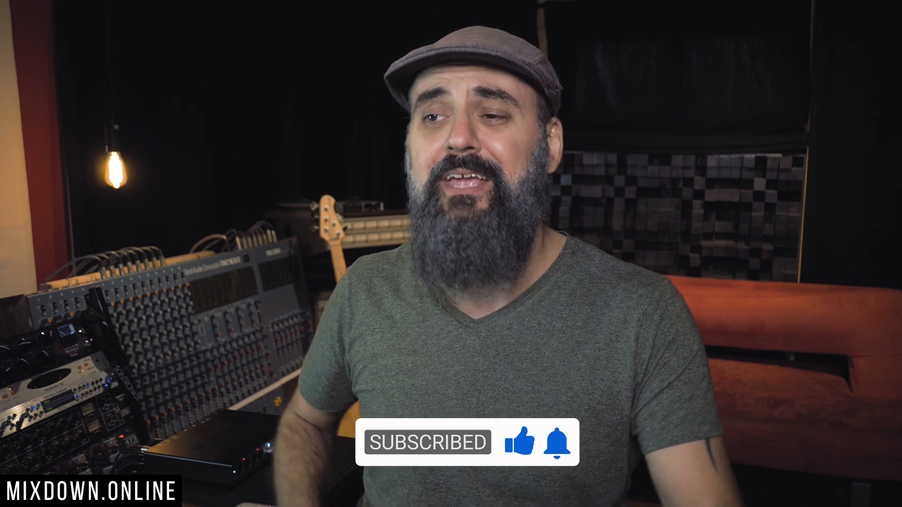